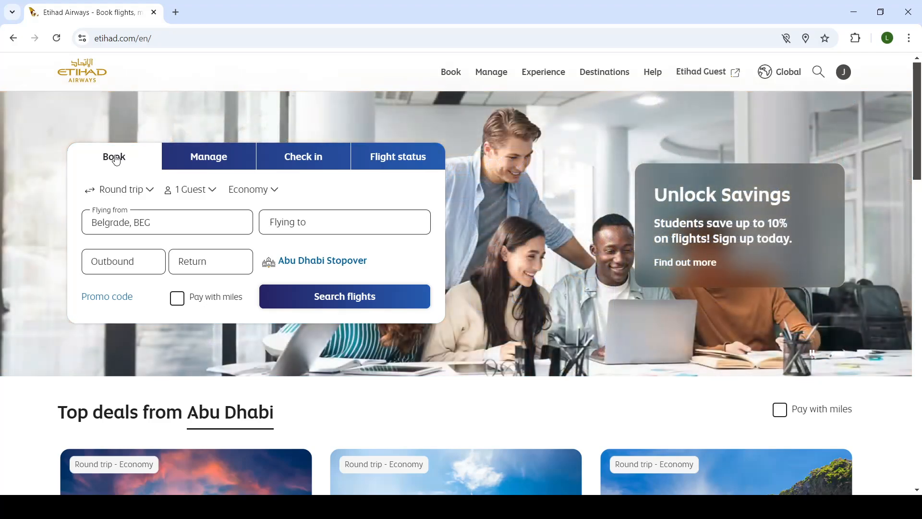
mouse_move(845, 104)
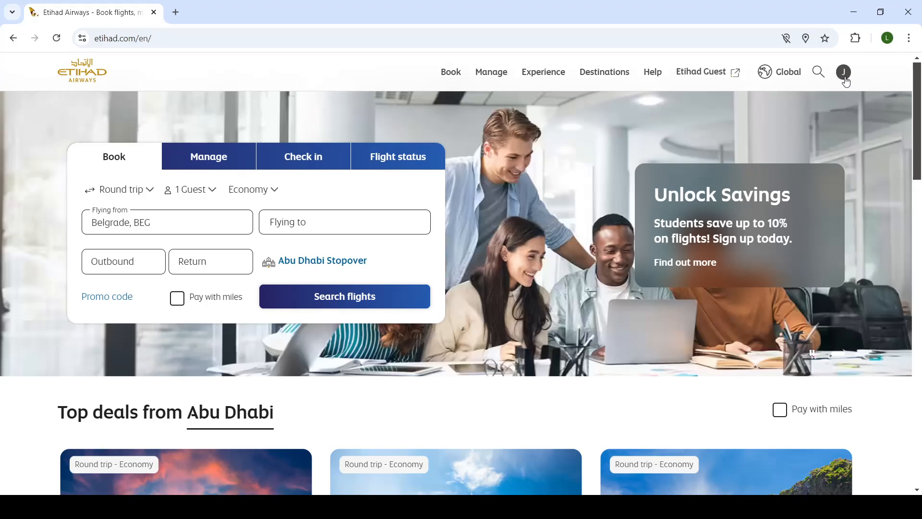
Open the profile avatar menu to see tier, miles balance and account options.
left_click(843, 72)
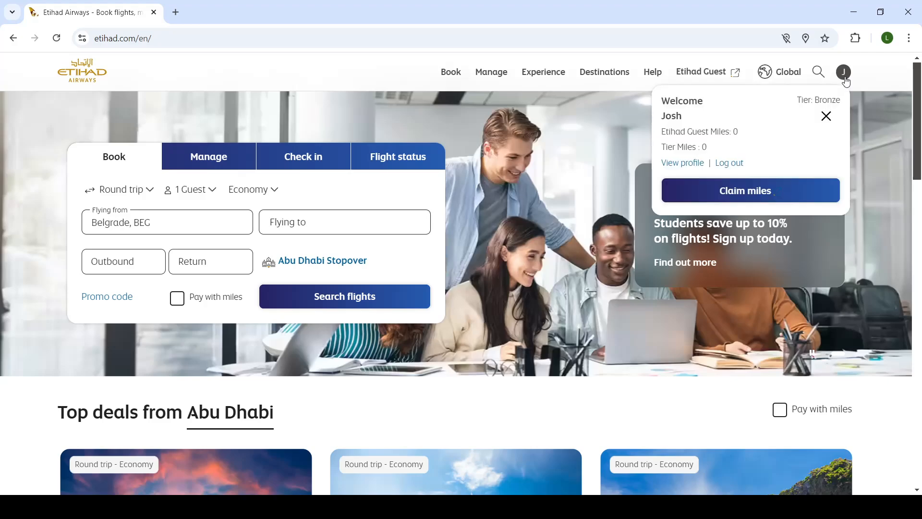
mouse_move(844, 77)
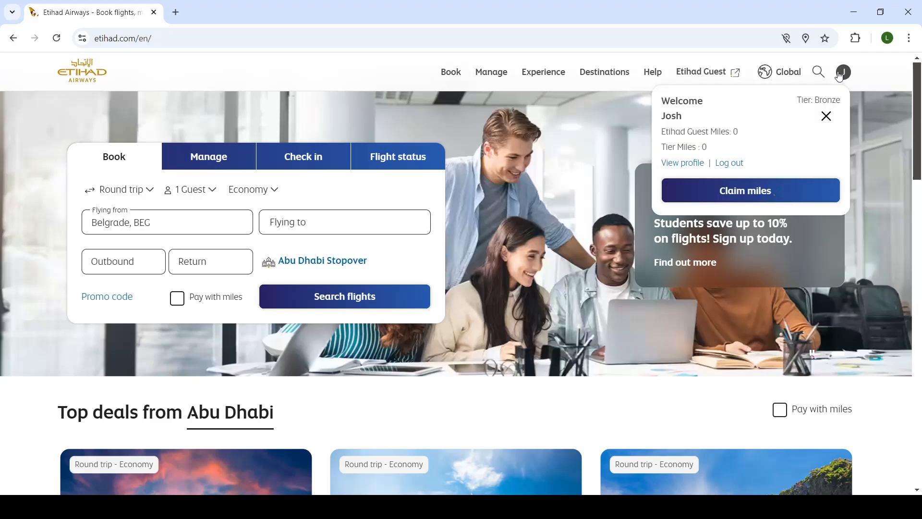
Close the account popup to reveal the flight search form with Belgrade as origin.
left_click(826, 115)
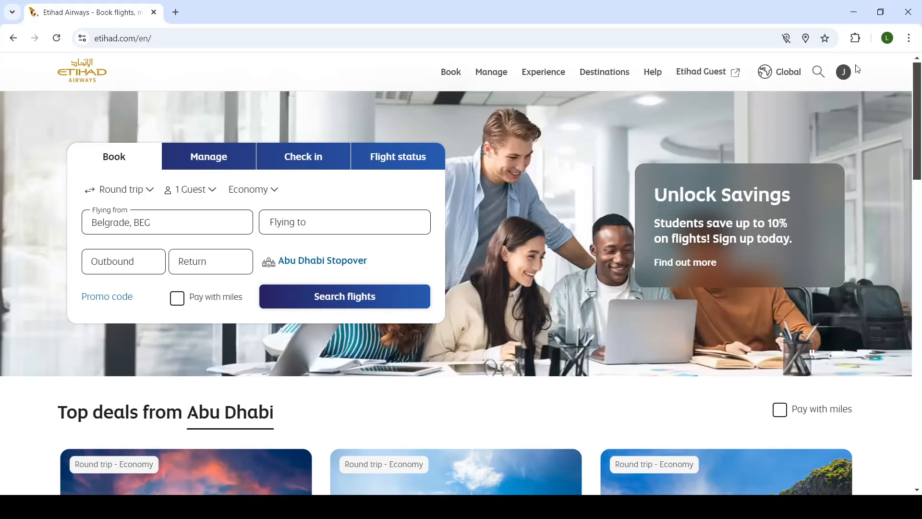
mouse_move(840, 125)
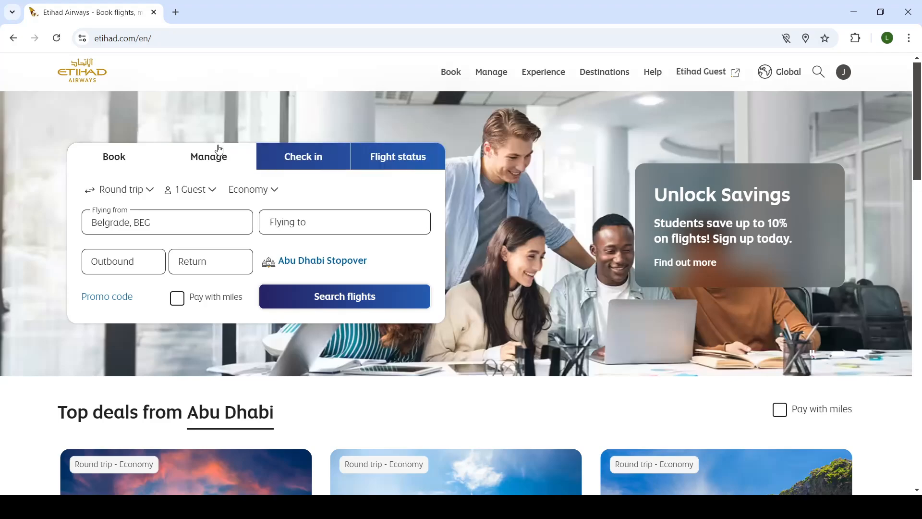
Select the Manage tab and focus the booking reference and last name fields.
left_click(208, 156)
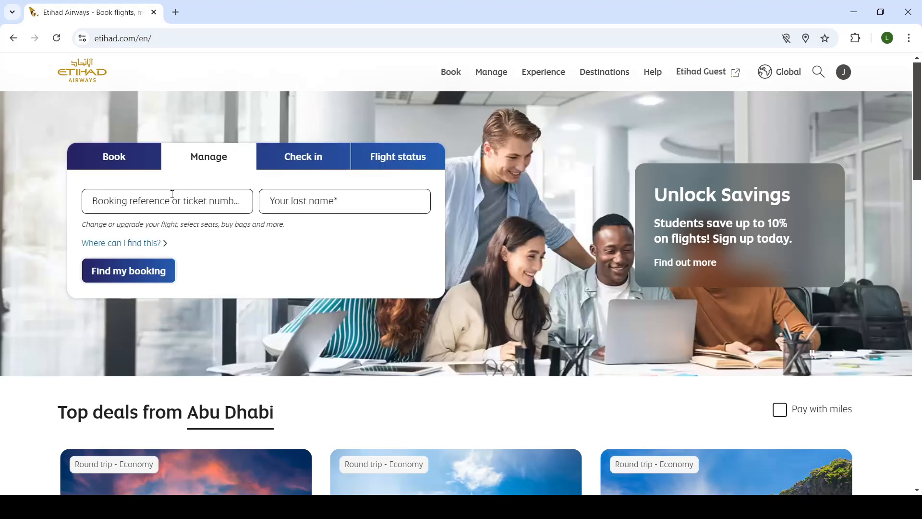
left_click(167, 201)
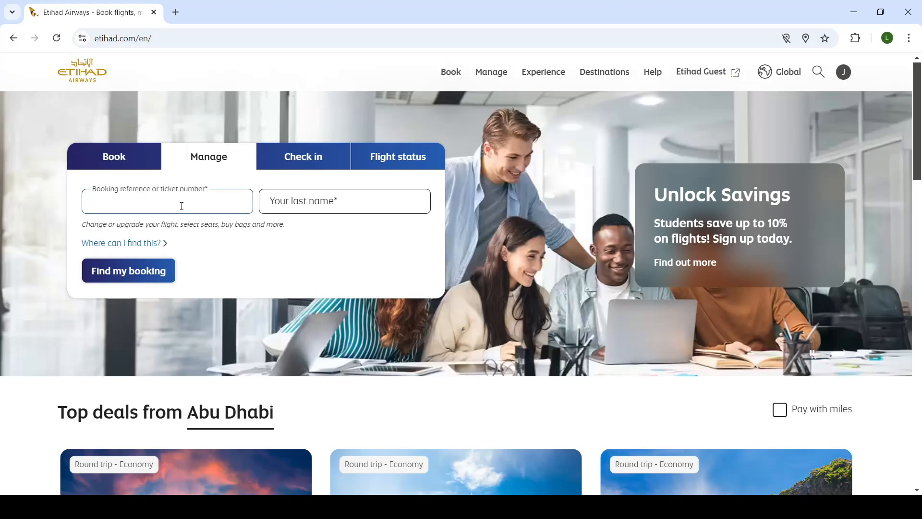
left_click(128, 270)
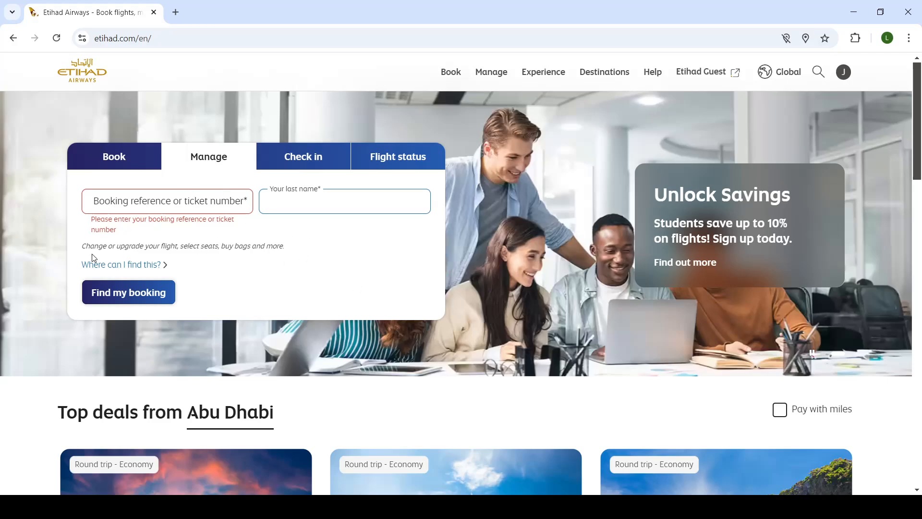
left_click(344, 200)
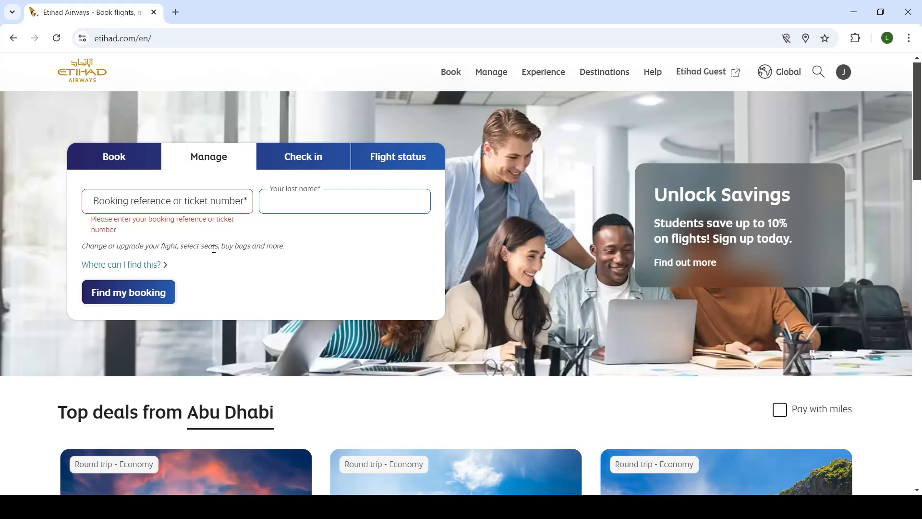
left_click(344, 205)
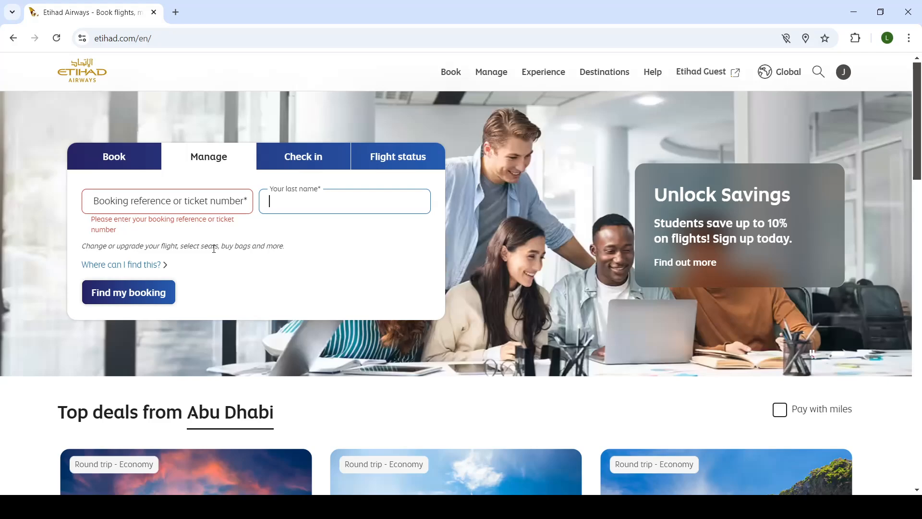